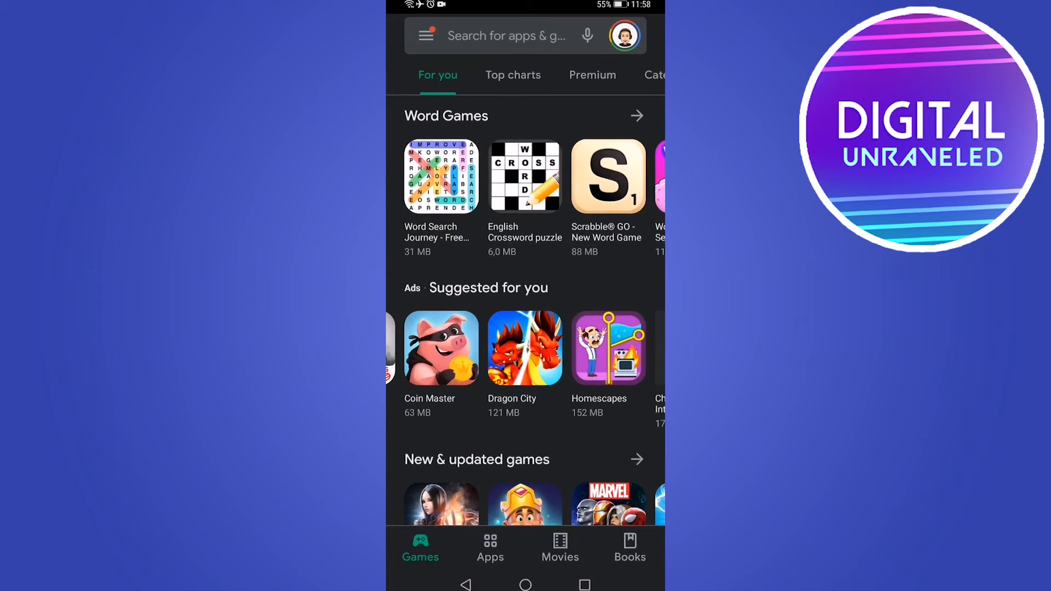
Search for Pinterest and bring up its store page with Uninstall and Update available.
left_click(505, 35)
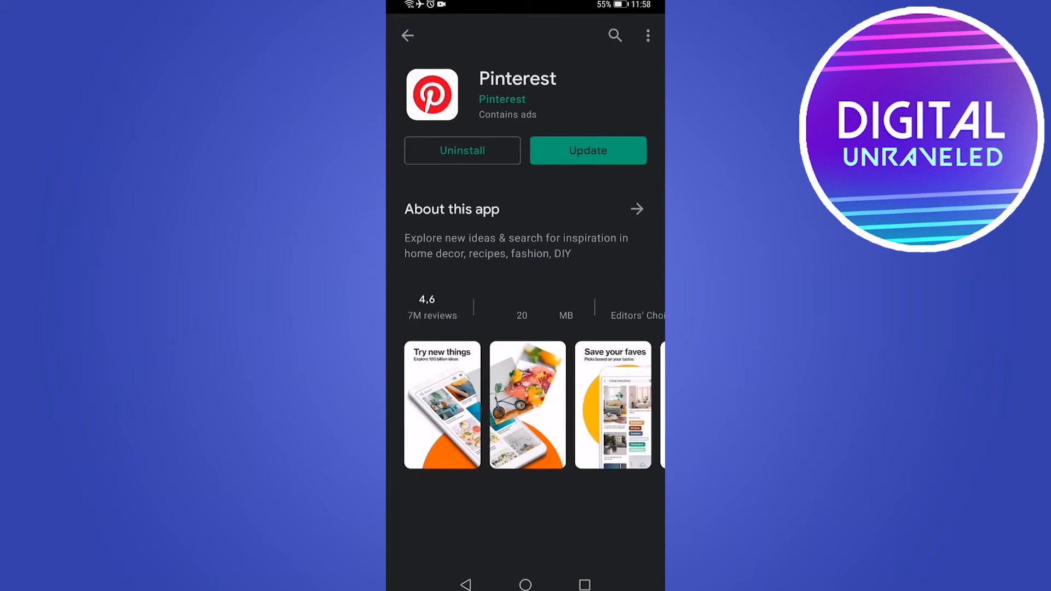
scroll("down", 3)
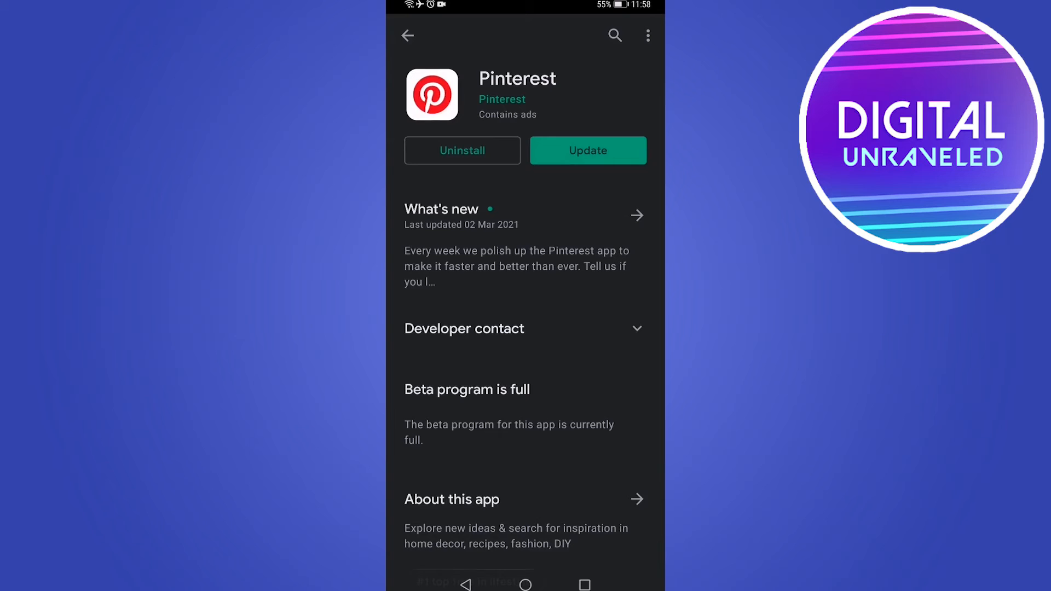
scroll("down", 3)
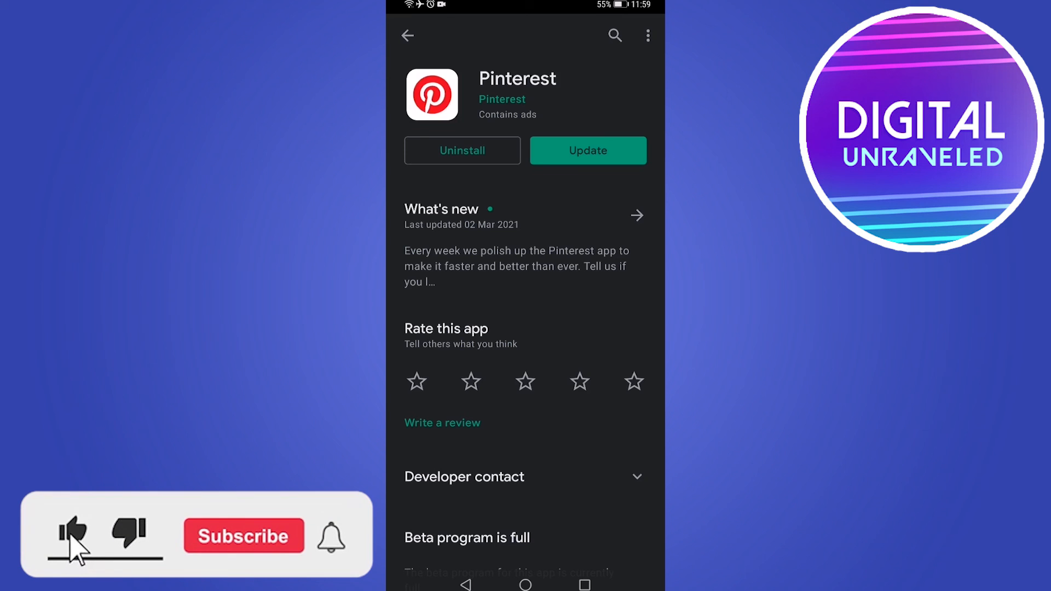
left_click(243, 535)
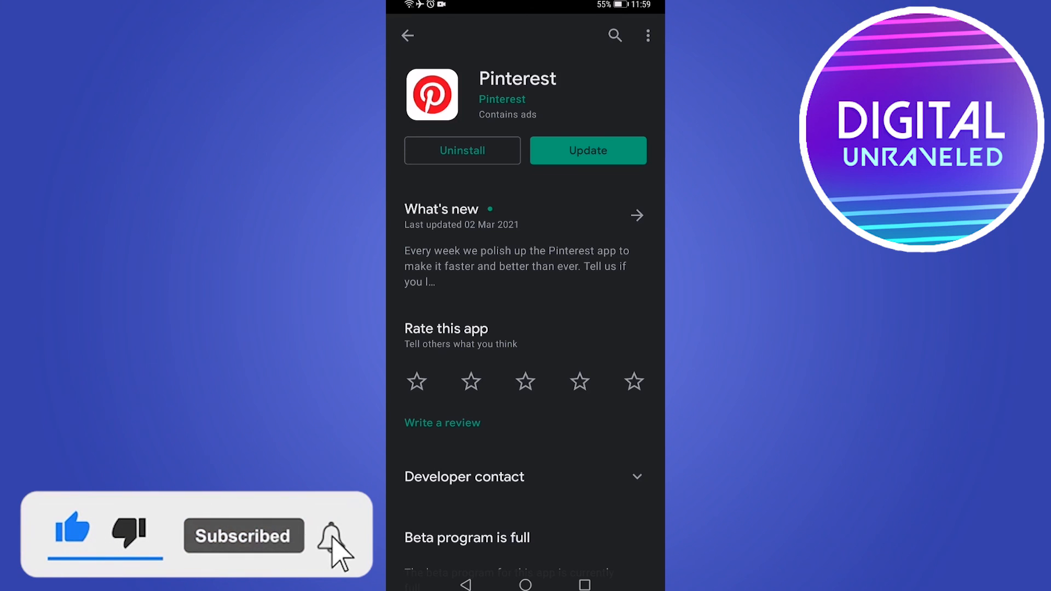
left_click(329, 536)
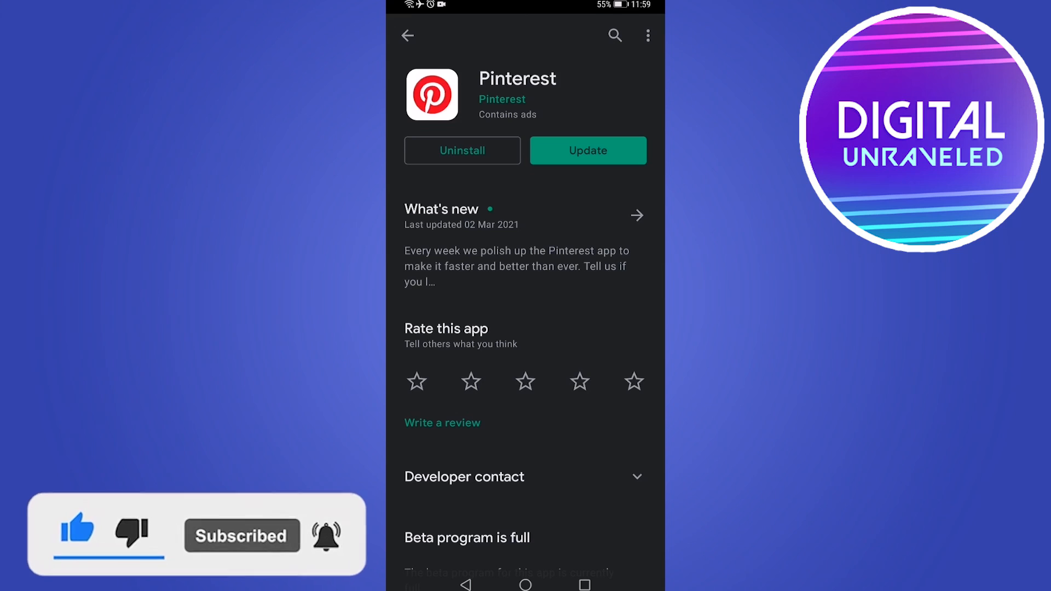